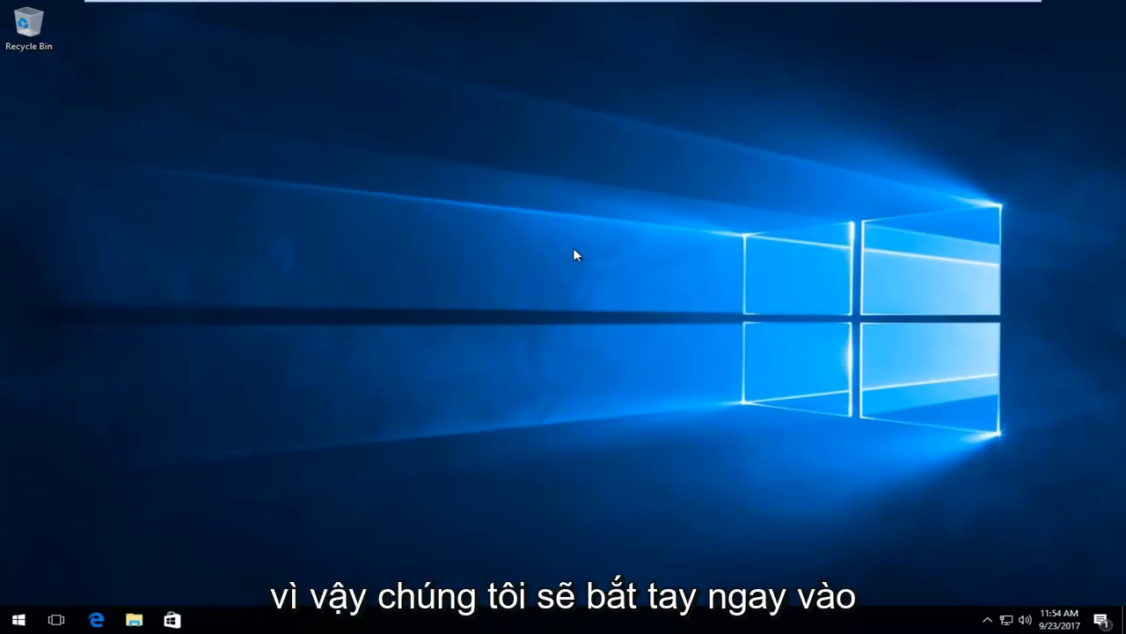
pyautogui.moveTo(343, 278)
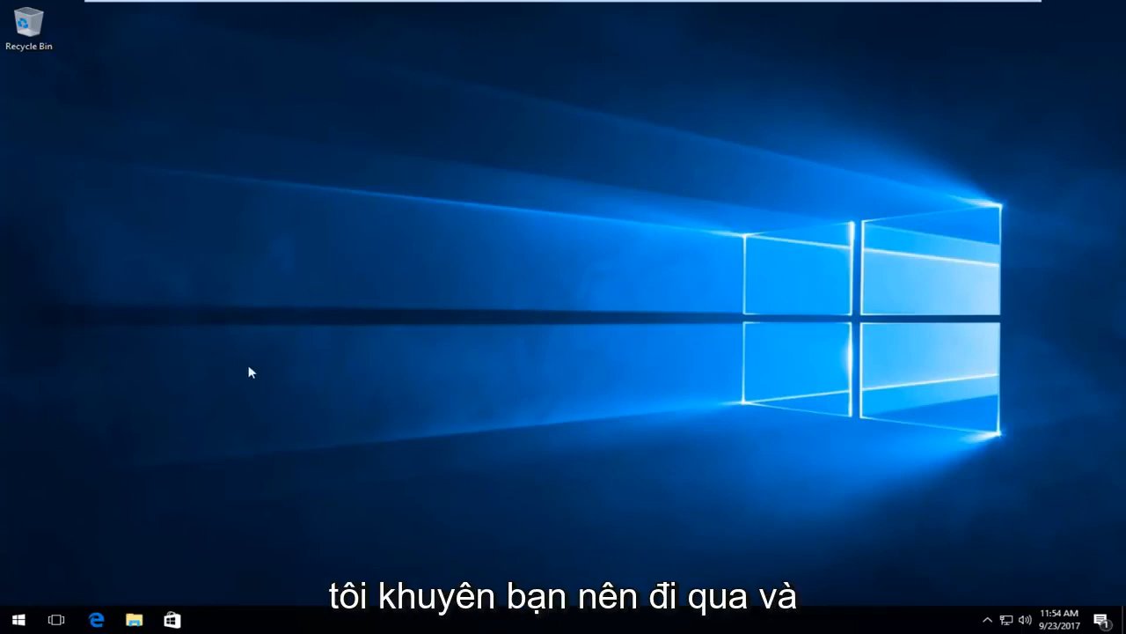
# - Search the Start menu for "this pc" to bring up This PC
pyautogui.click(18, 619)
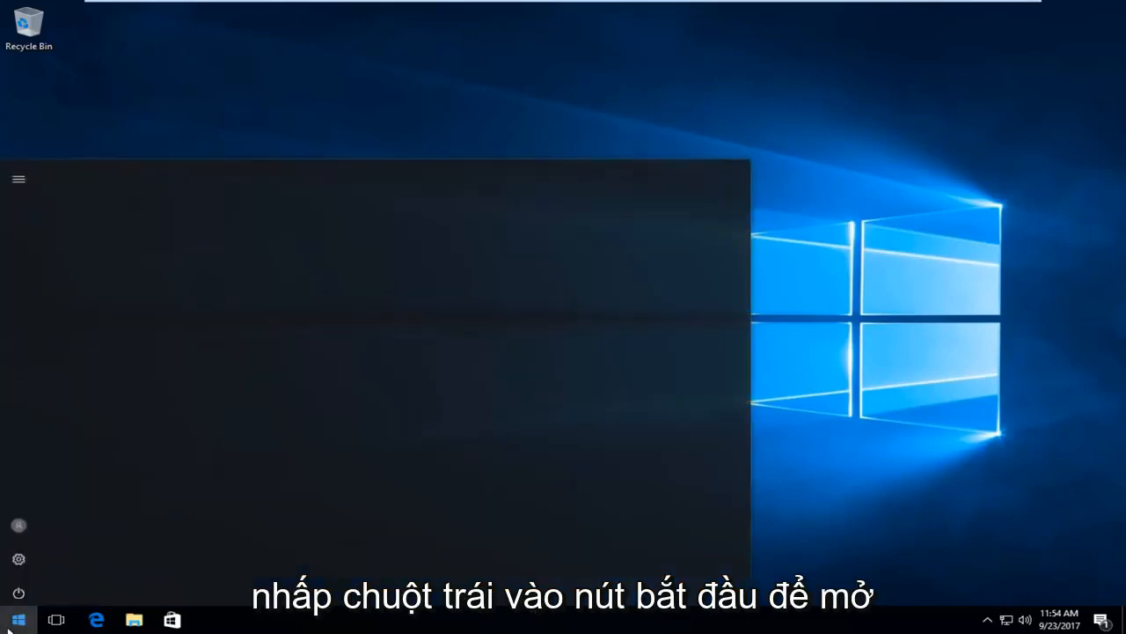
pyautogui.click(18, 620)
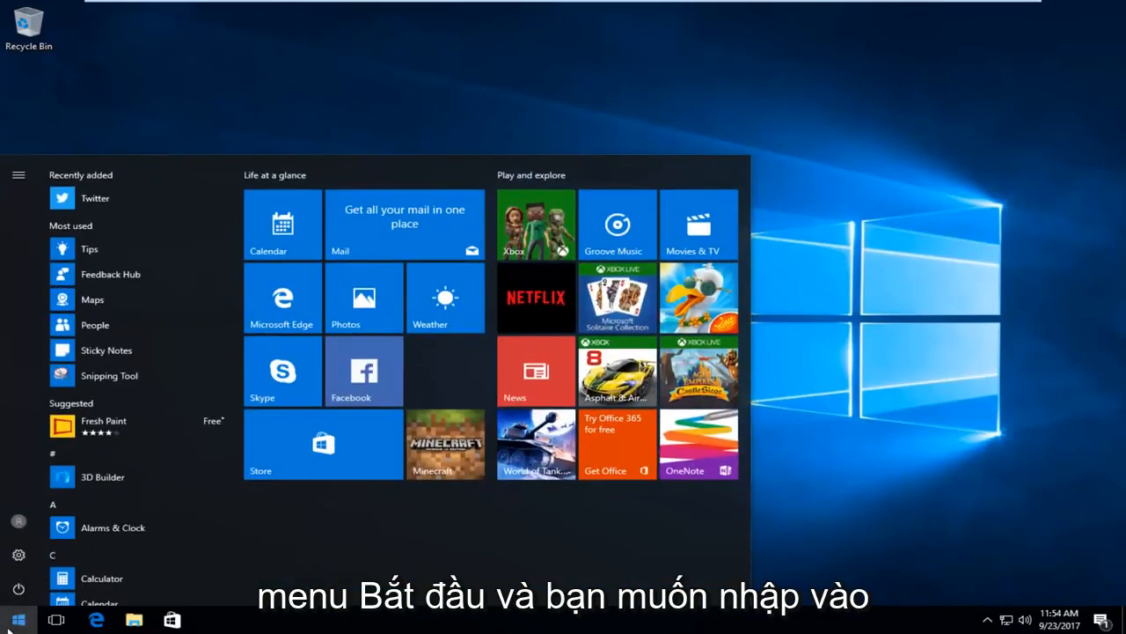
pyautogui.write('t')
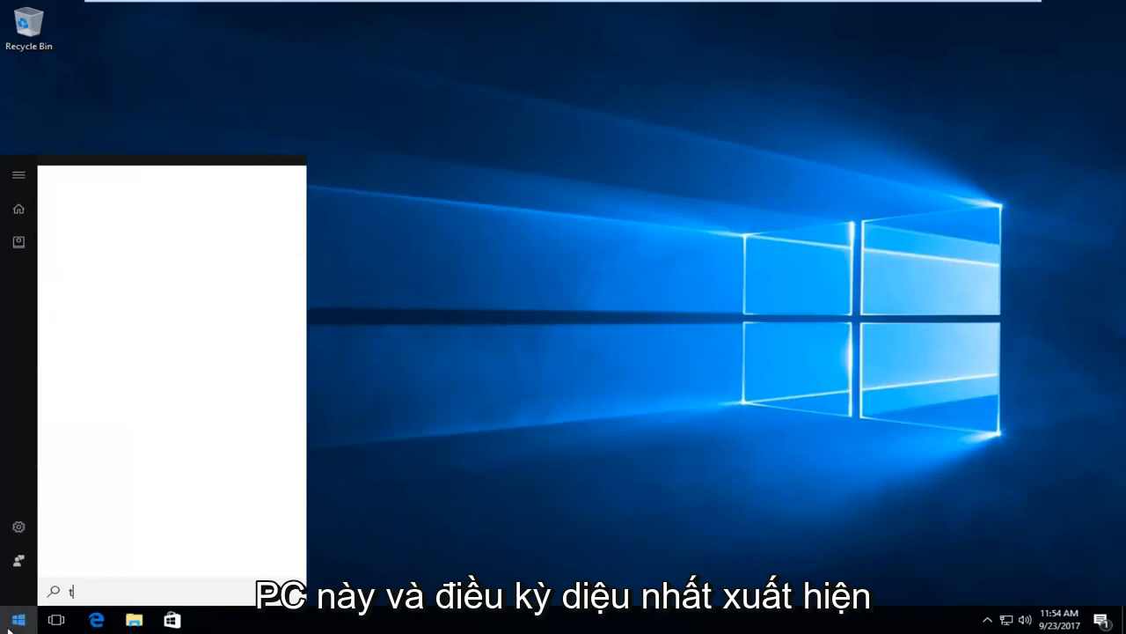
pyautogui.write('his pc')
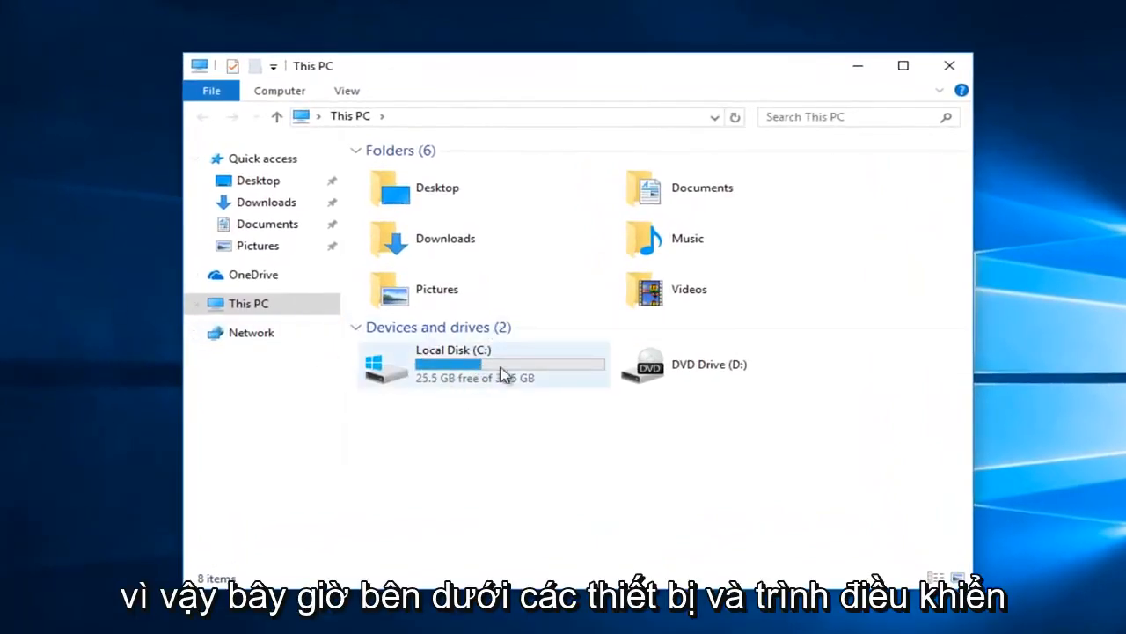
pyautogui.moveTo(524, 419)
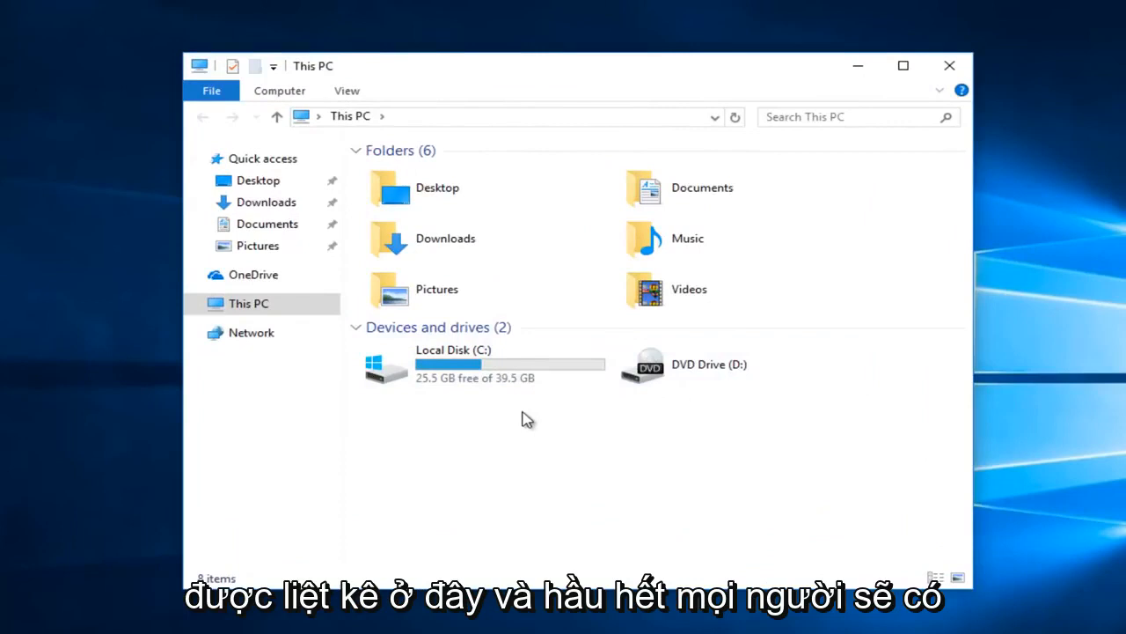
pyautogui.moveTo(390, 428)
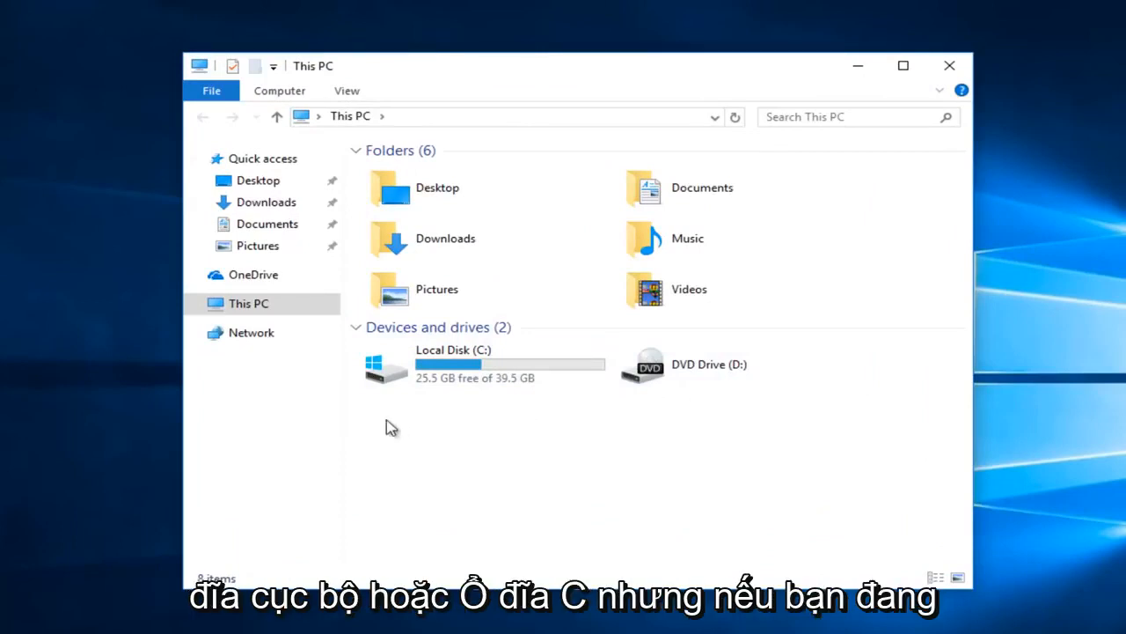
pyautogui.moveTo(475, 355)
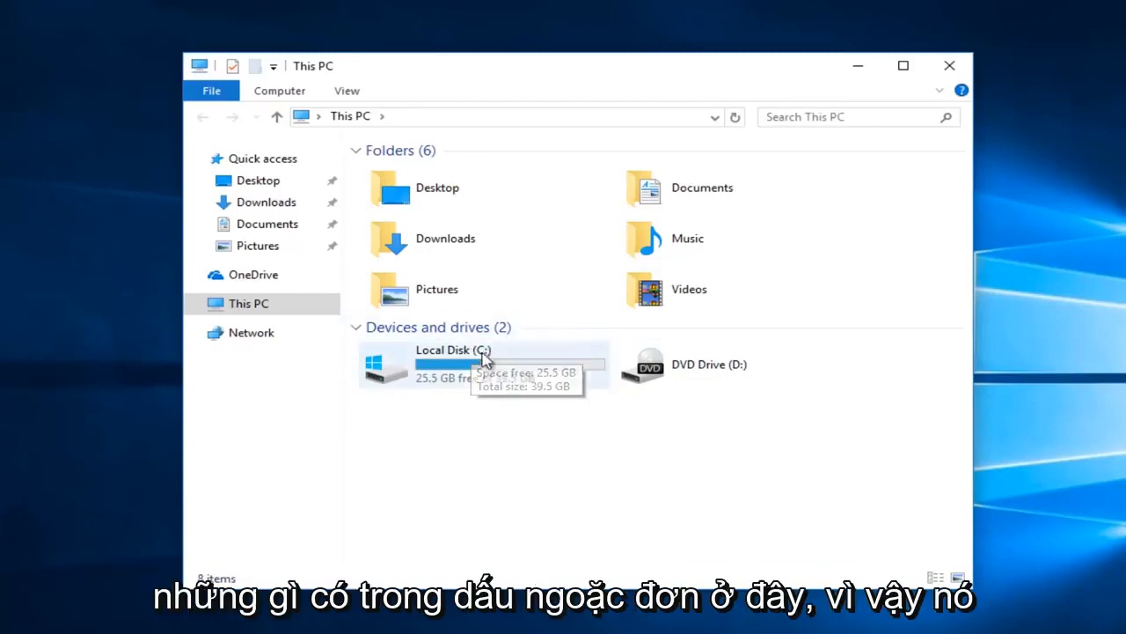
pyautogui.moveTo(450, 368)
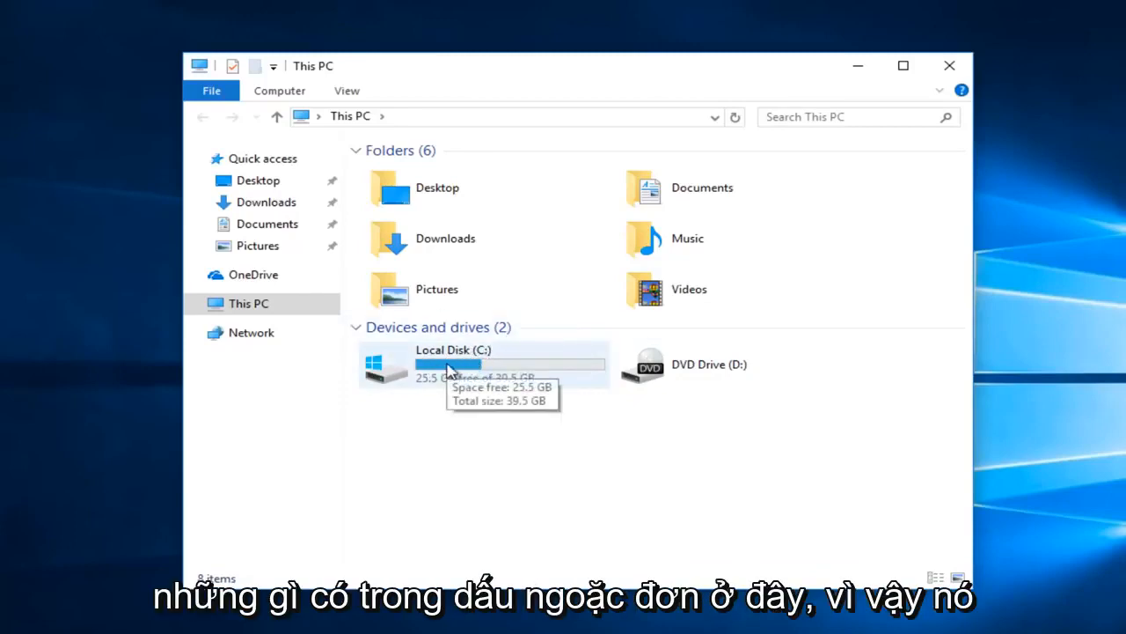
pyautogui.moveTo(492, 361)
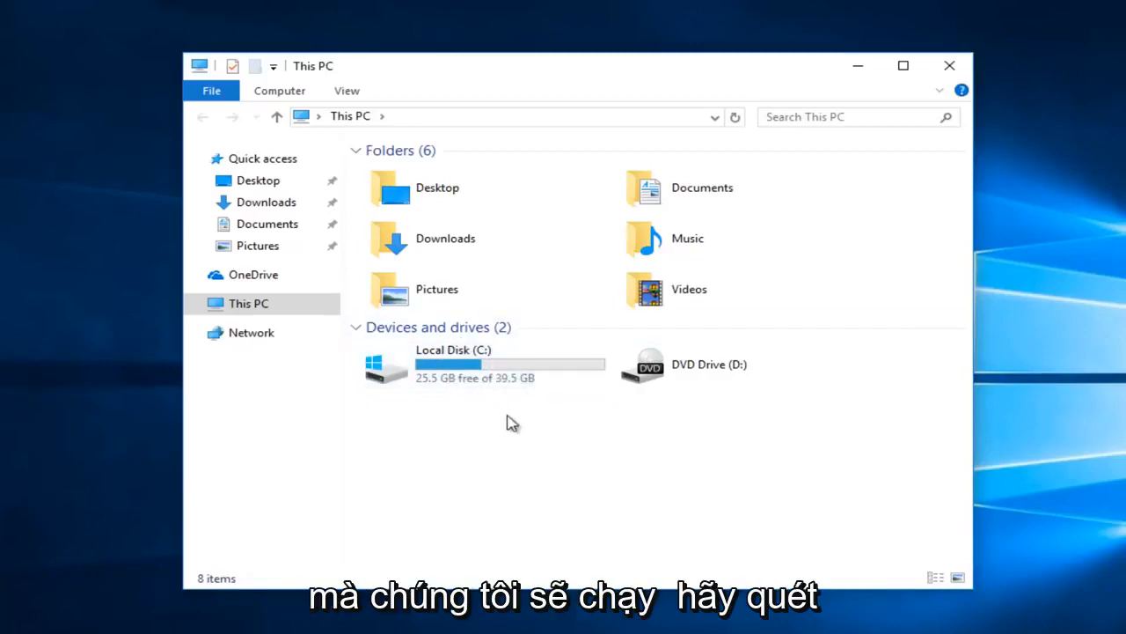
pyautogui.moveTo(580, 408)
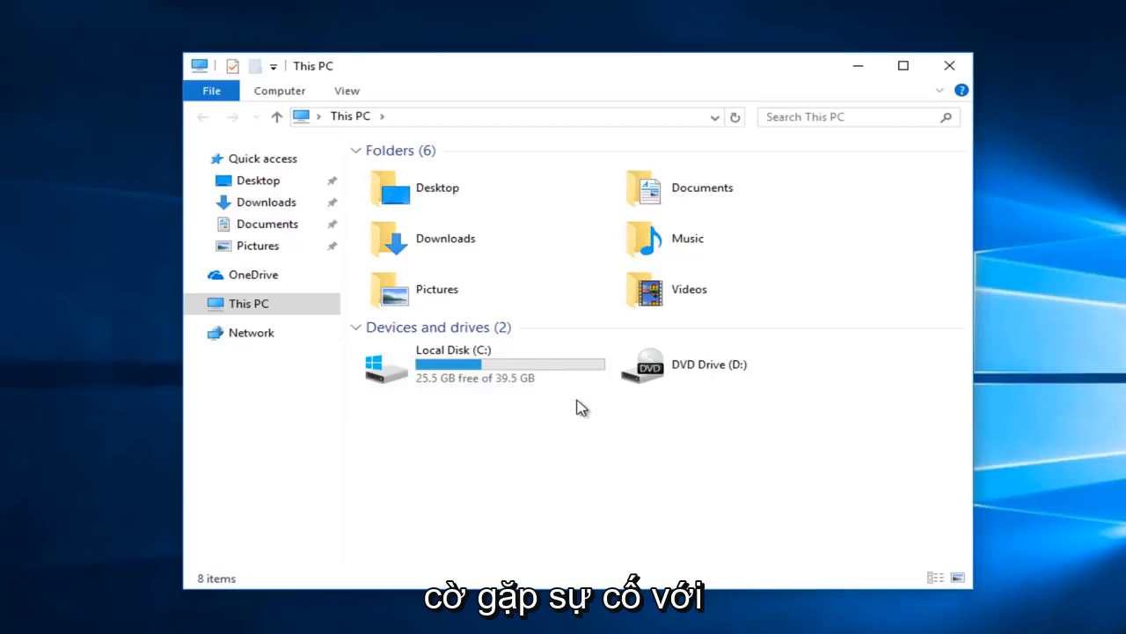
pyautogui.moveTo(598, 390)
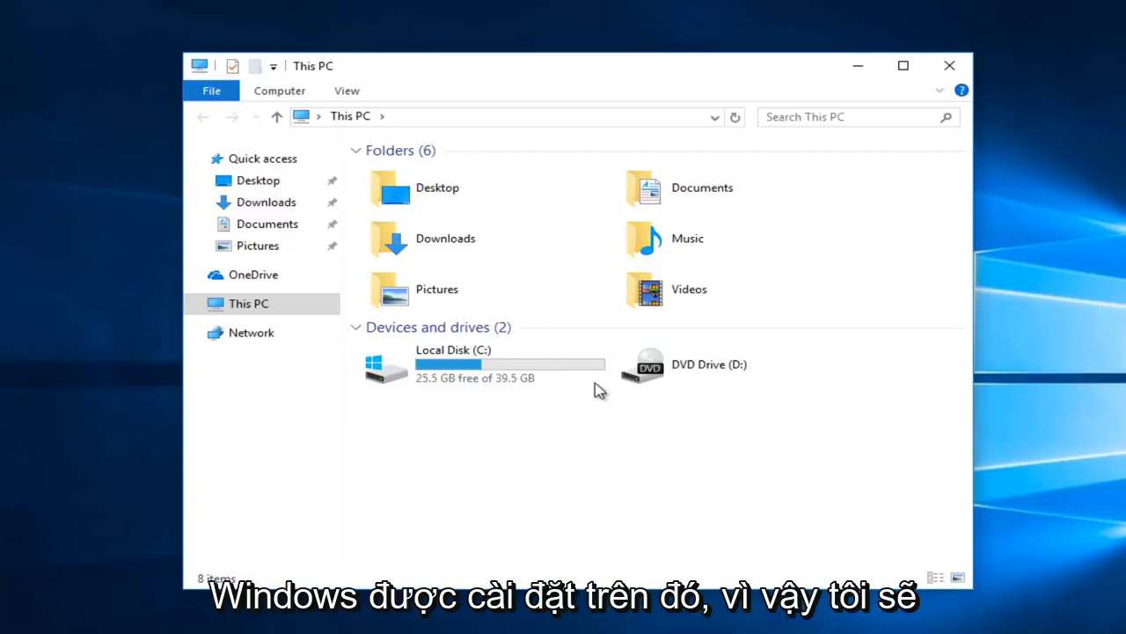
# - Close the This PC window after confirming Local Disk (C:) holds Windows
pyautogui.click(950, 65)
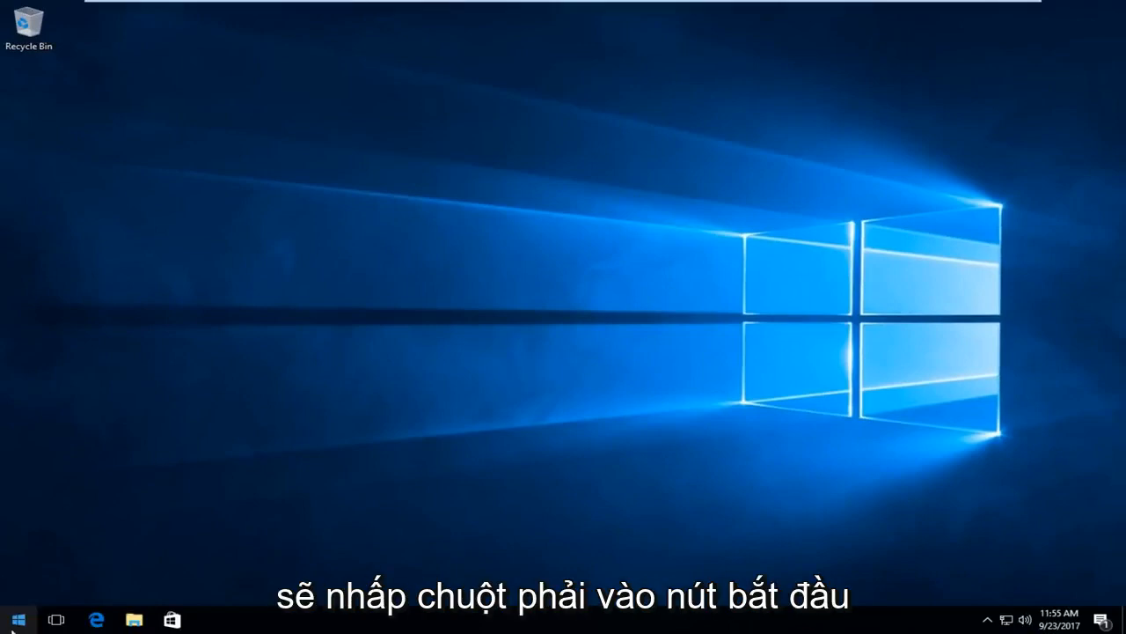
# - Launch Command Prompt (Admin) from the Start right-click menu and approve the UAC prompt
pyautogui.rightClick(18, 619)
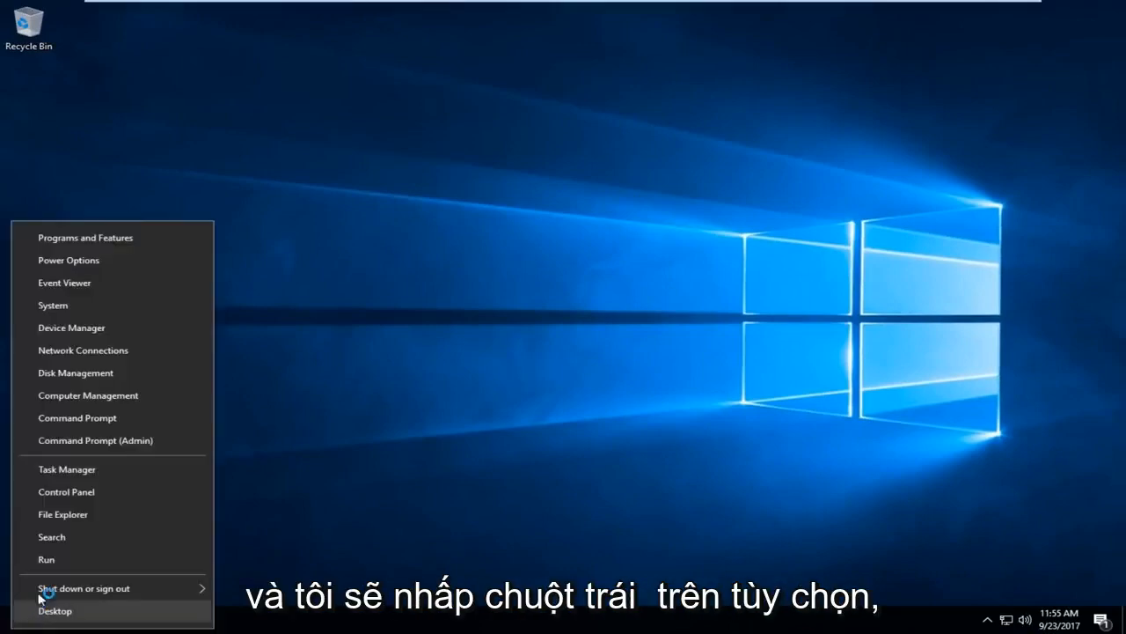
pyautogui.moveTo(95, 440)
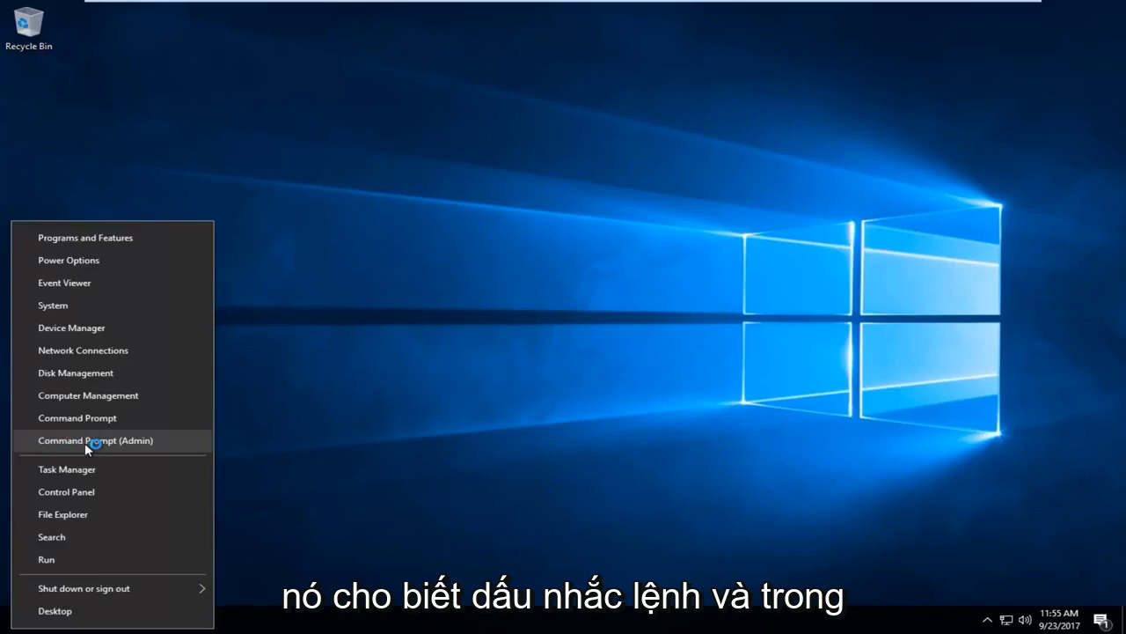
pyautogui.click(95, 440)
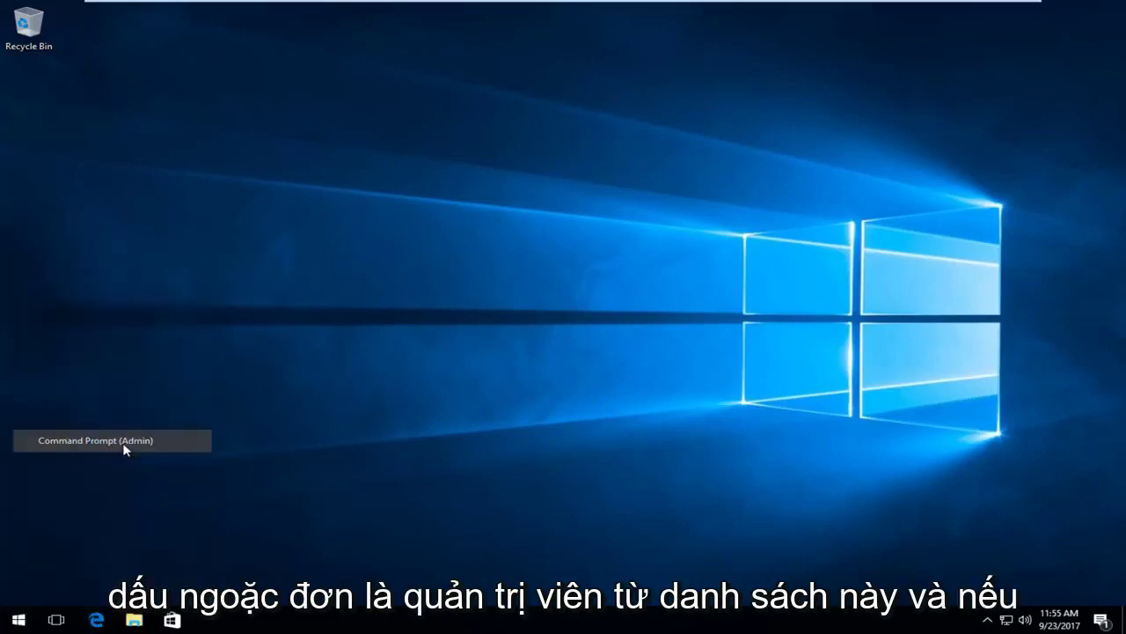
pyautogui.click(95, 440)
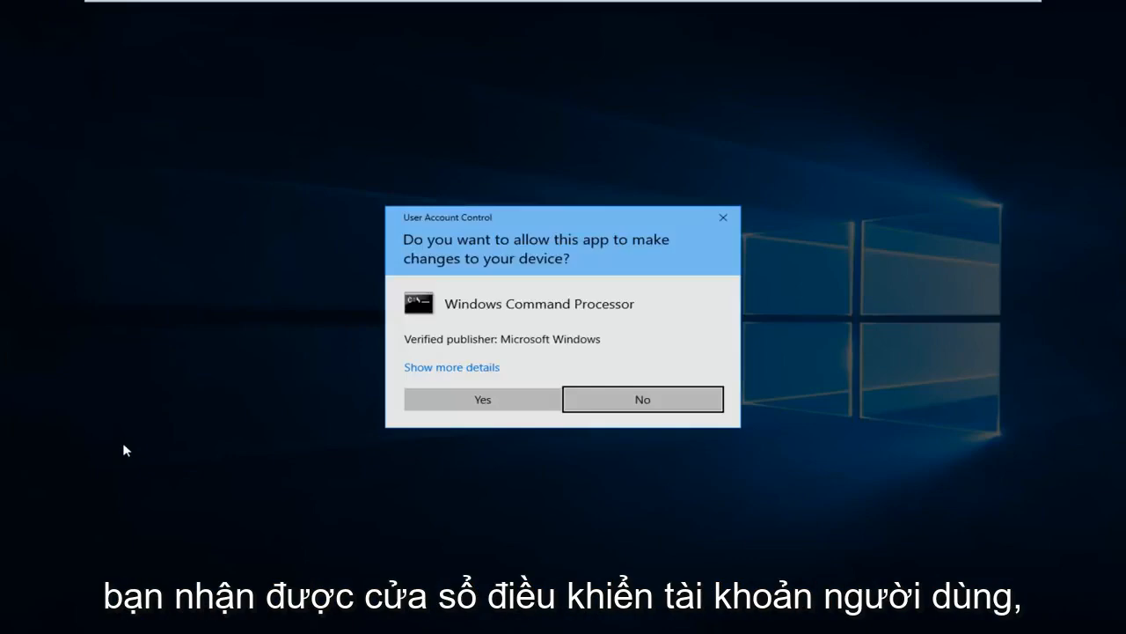
pyautogui.click(482, 397)
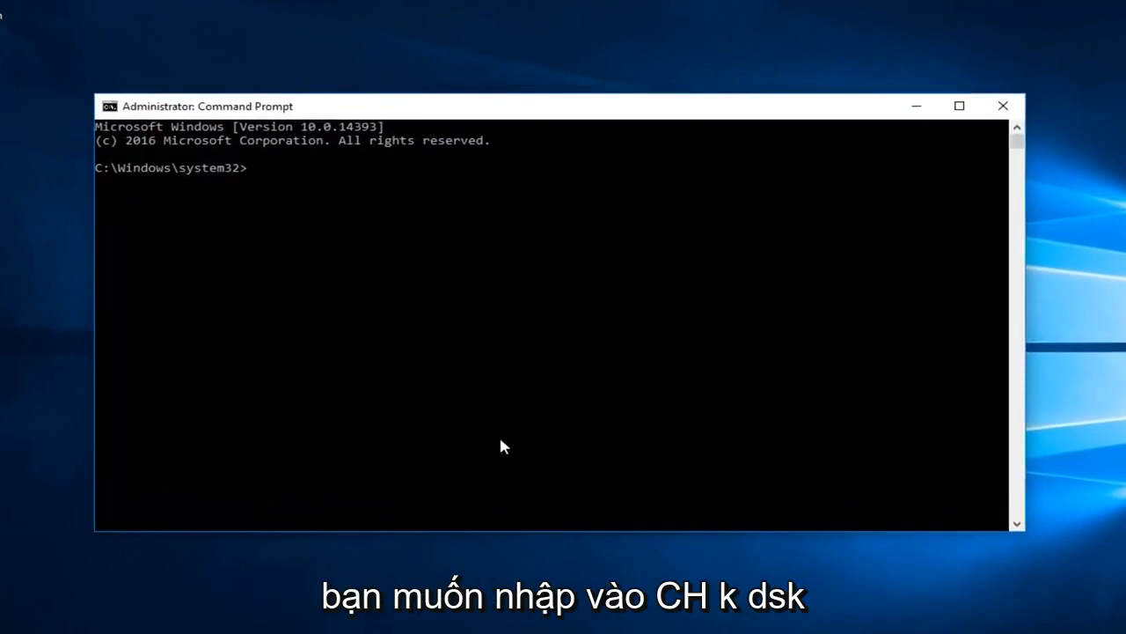
# - Write the disk check command chkdsk /f c: at the administrator prompt
pyautogui.write('ch')
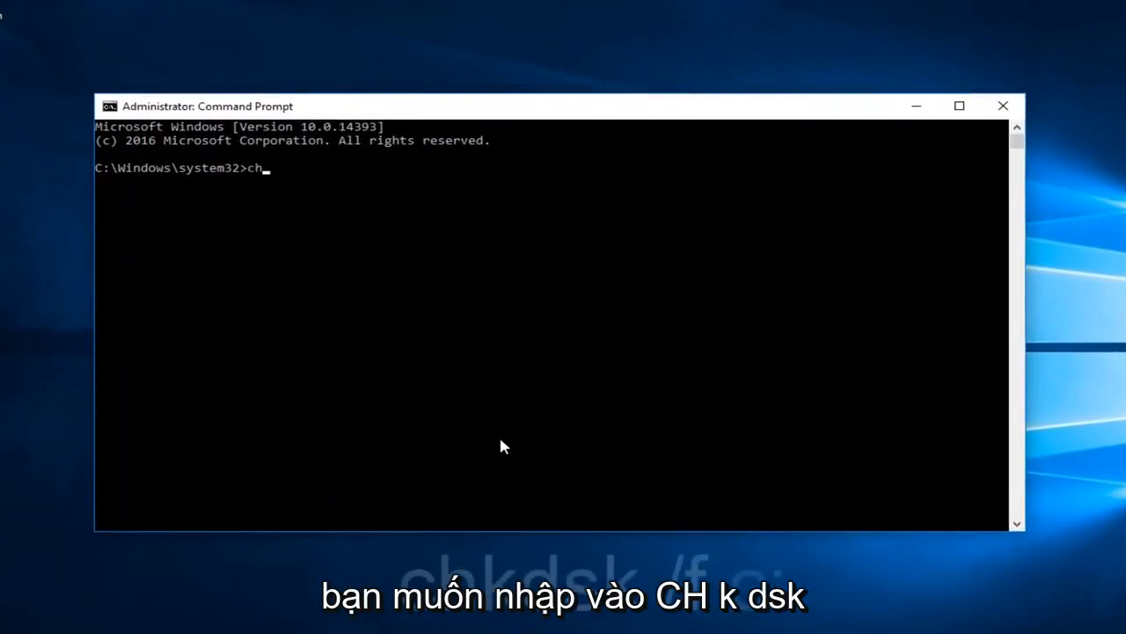
pyautogui.write('k')
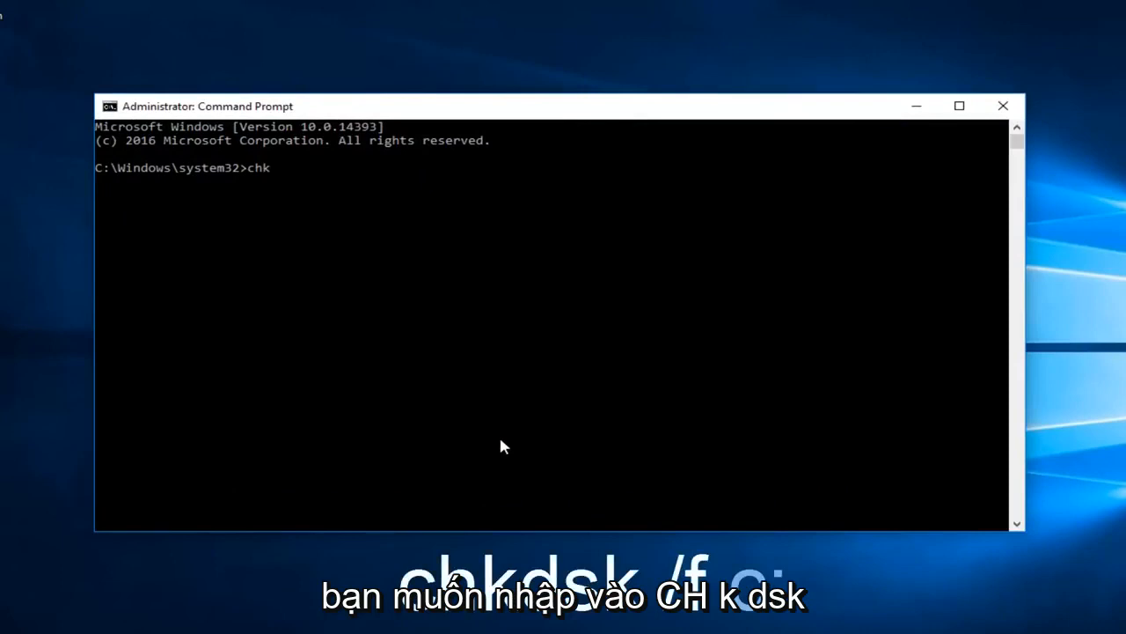
pyautogui.write('dsk /')
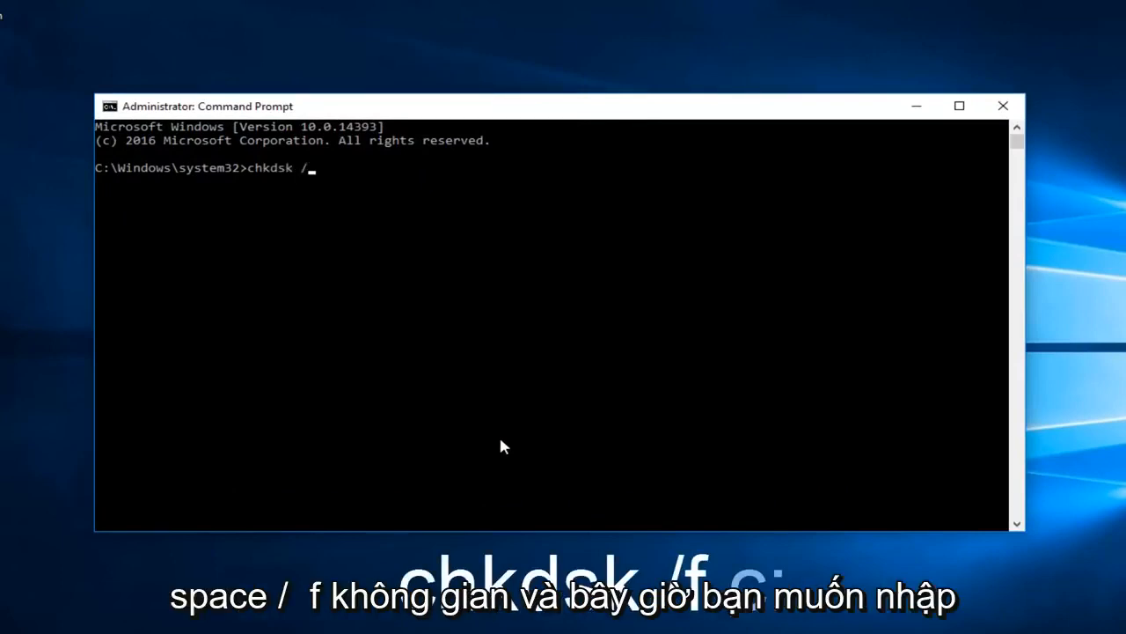
pyautogui.write('f')
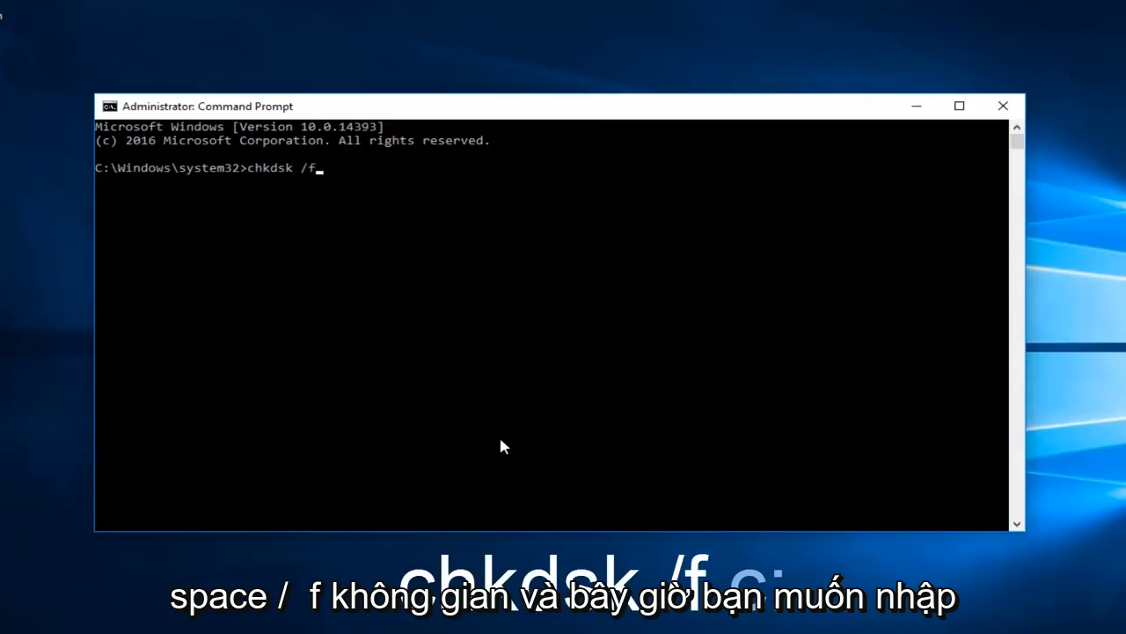
pyautogui.press('space')
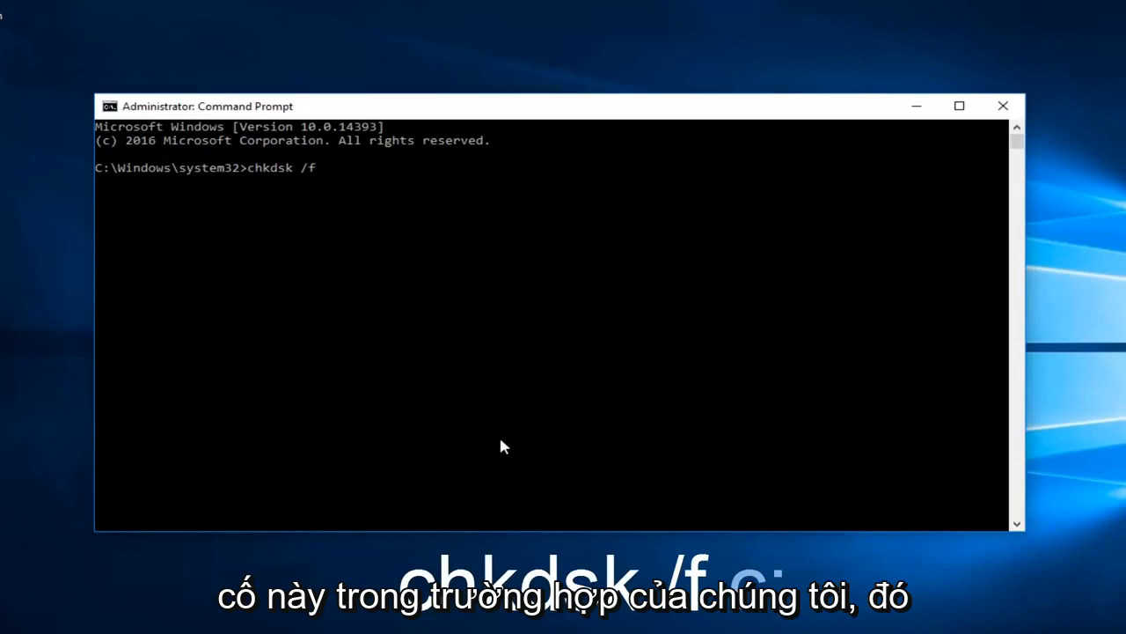
pyautogui.write('c')
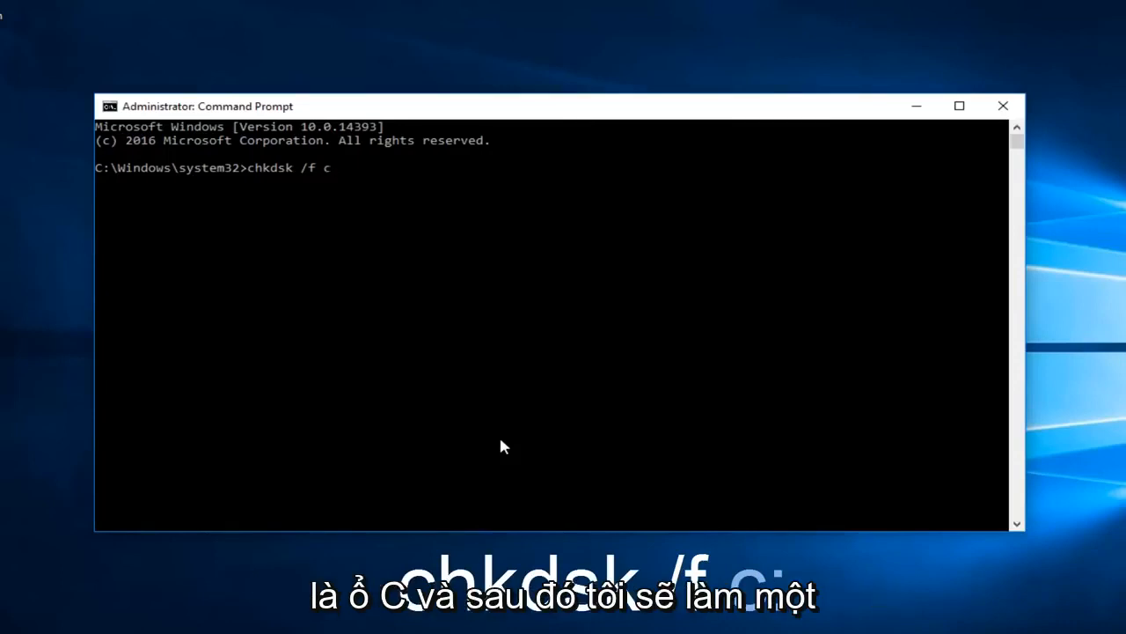
pyautogui.write(':')
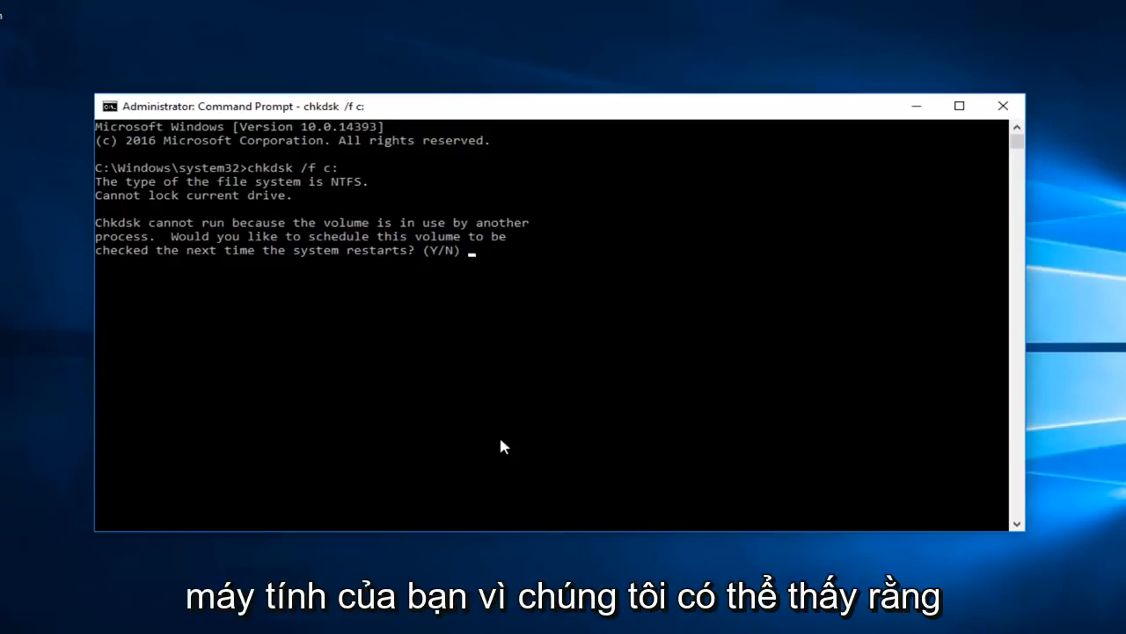
pyautogui.moveTo(450, 281)
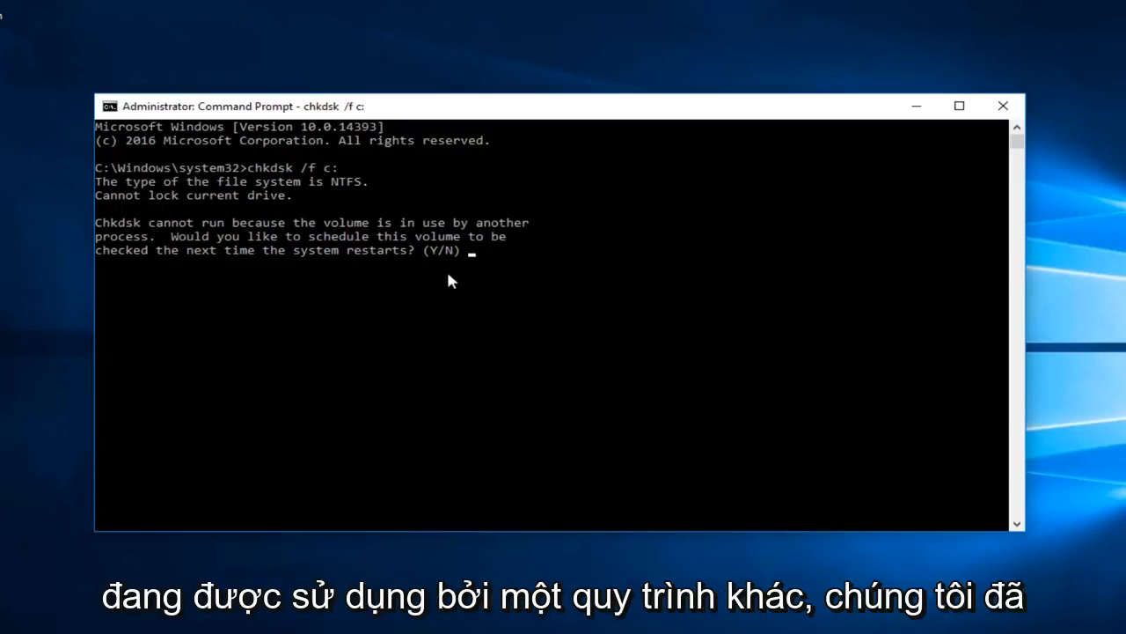
pyautogui.moveTo(190, 253)
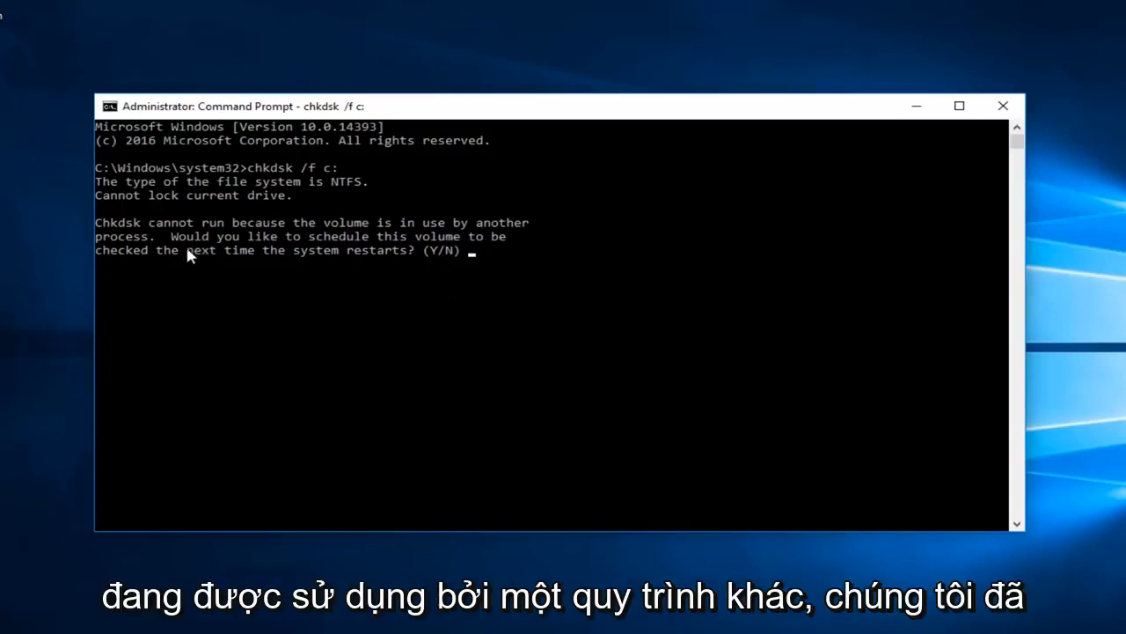